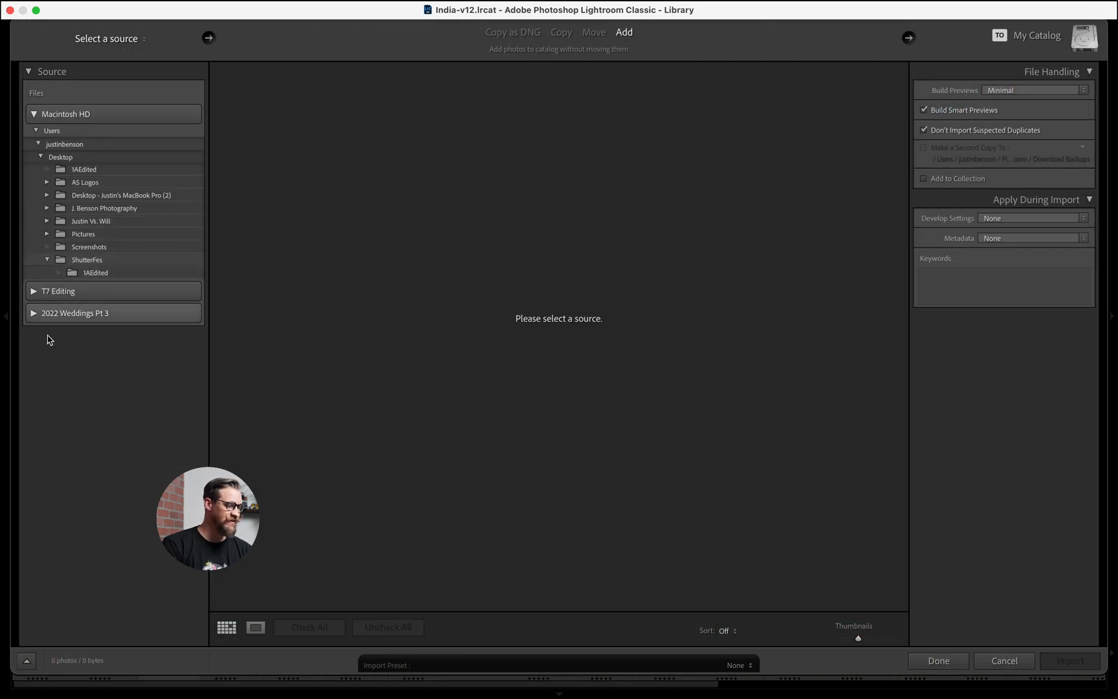
- Import the ShutterFes folder from the 2022 Weddings Pt 3 drive, building smart previews
left_click(33, 312)
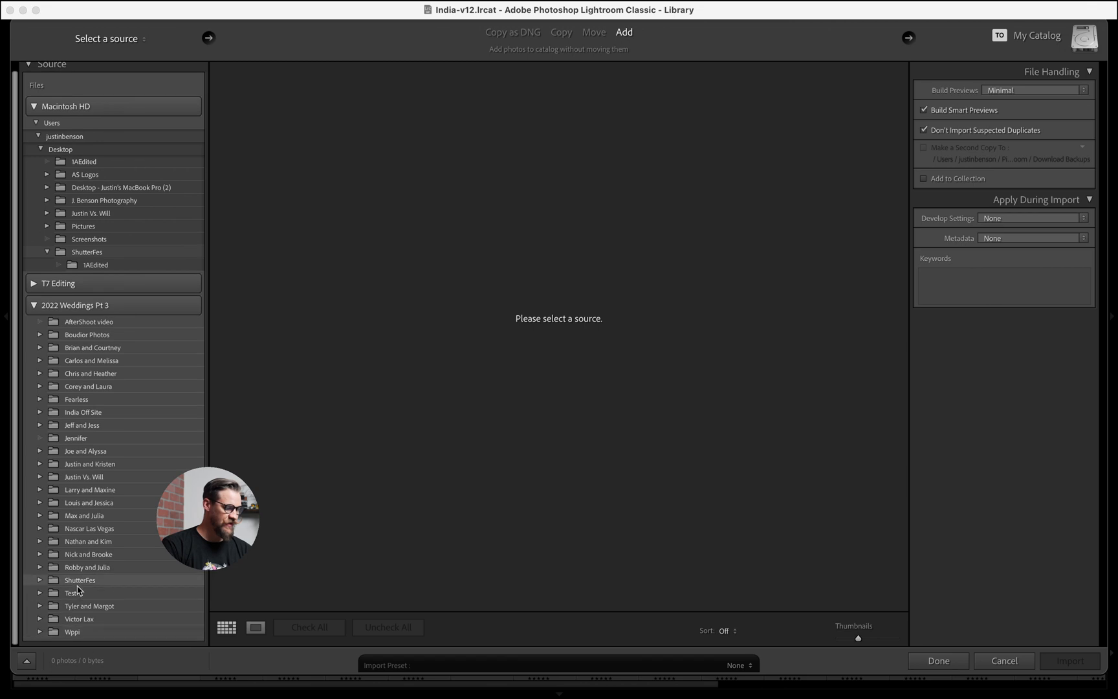
left_click(79, 580)
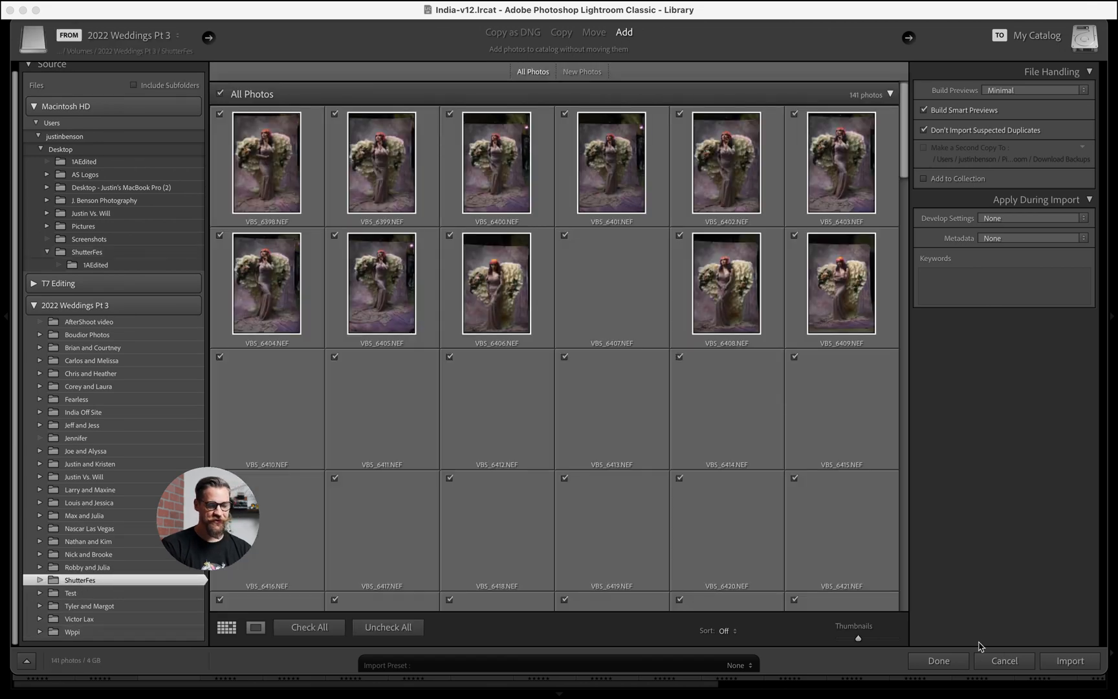
left_click(1071, 660)
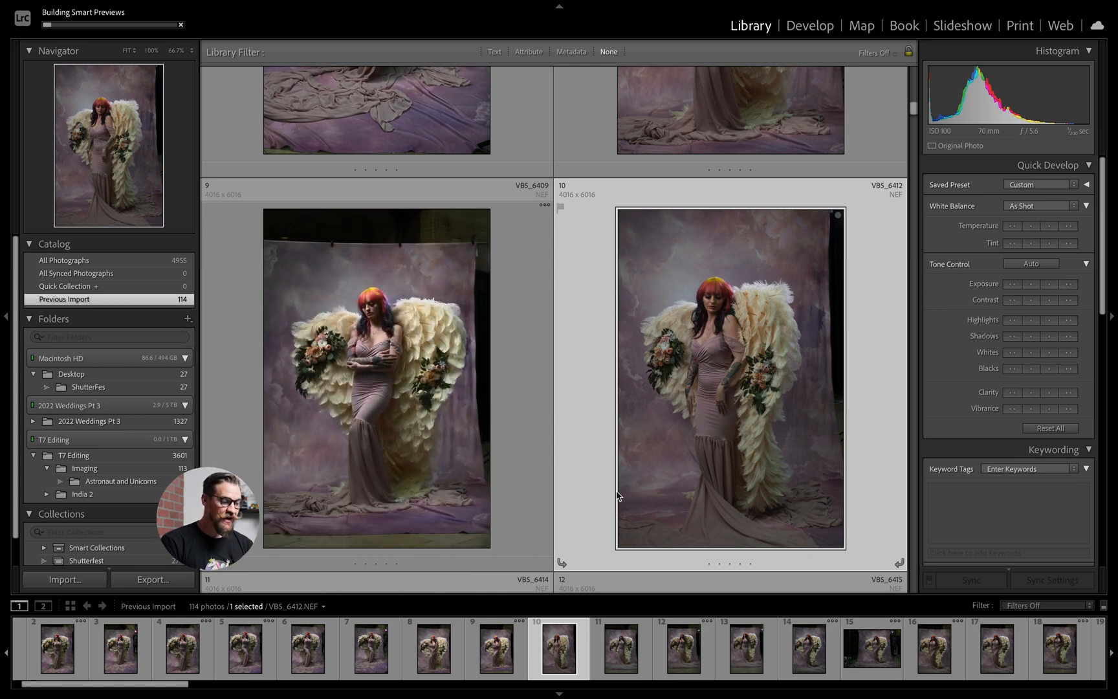
mouse_move(689, 648)
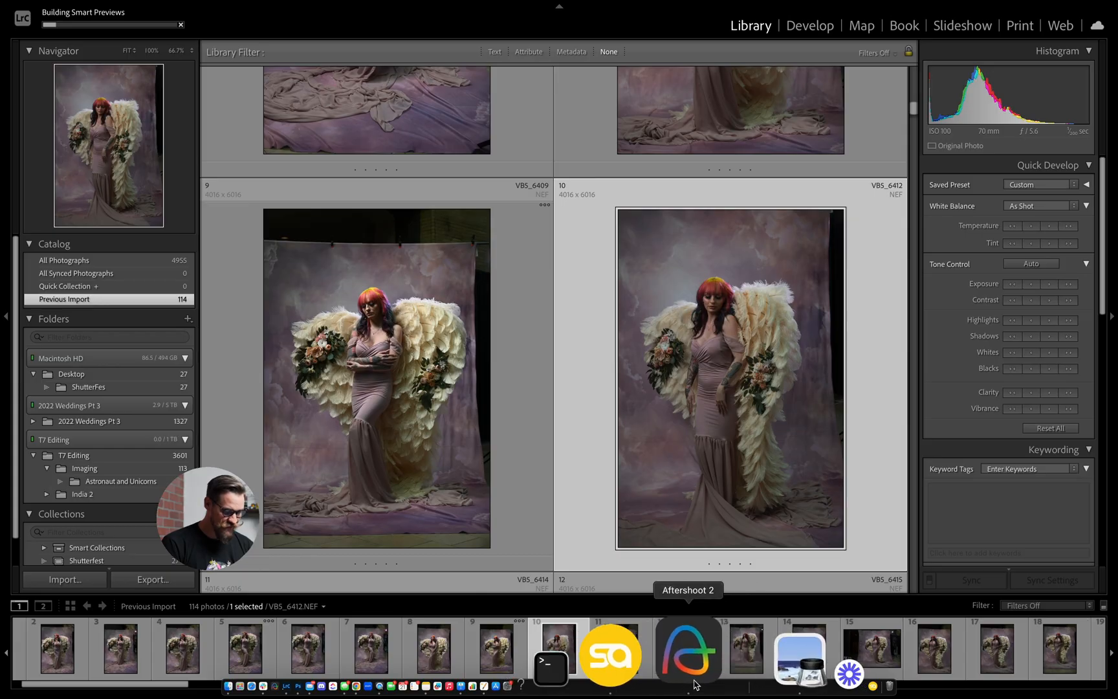
- In Aftershoot, create a culling album from the ShutterFes folder's 134 images
left_click(688, 652)
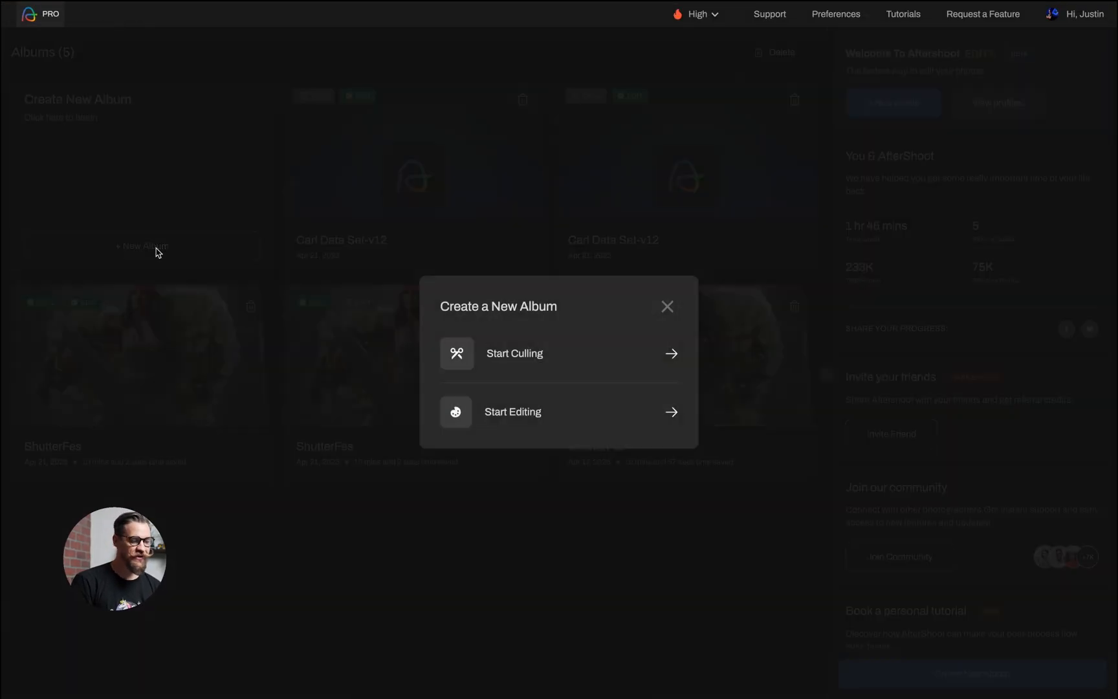
left_click(514, 354)
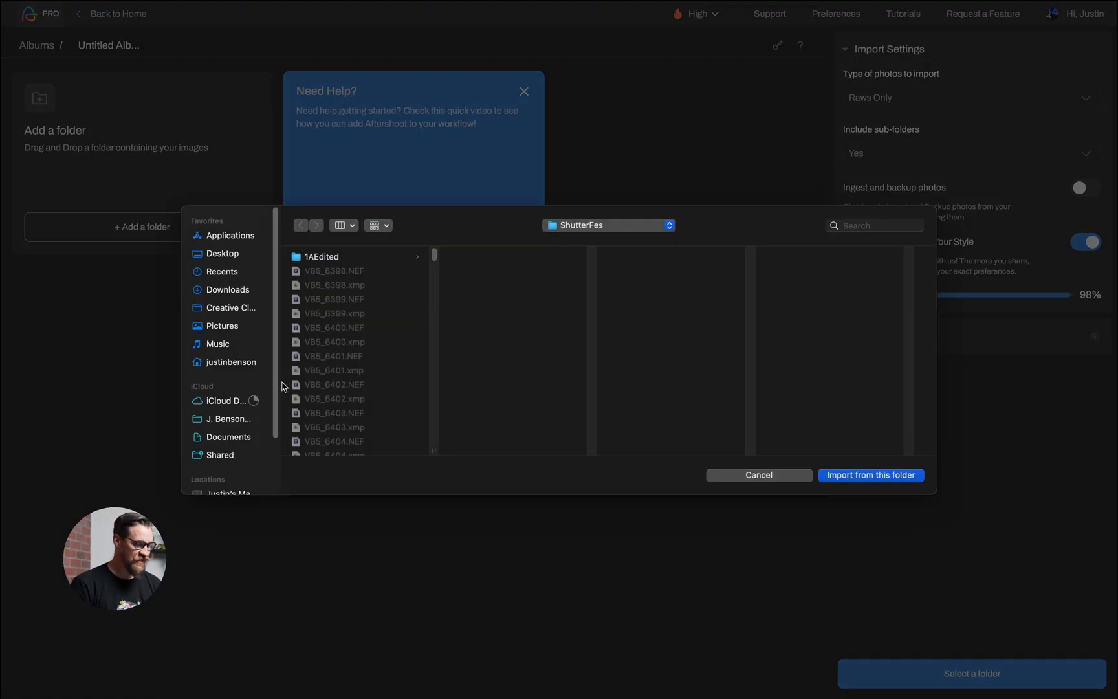
left_click(224, 480)
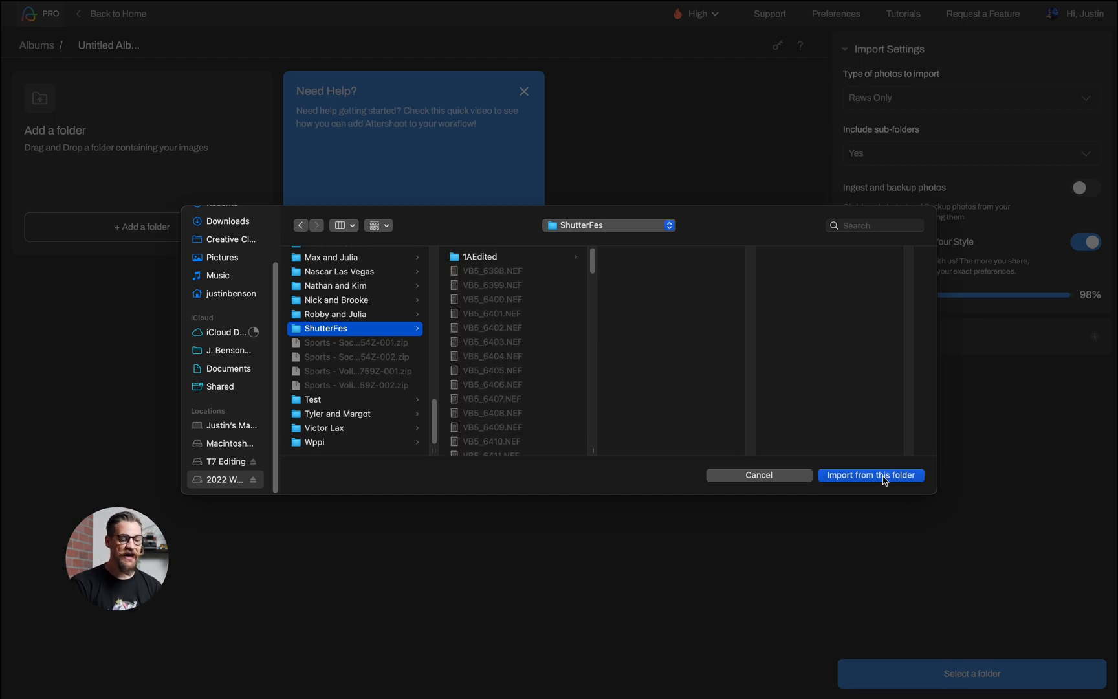
left_click(871, 475)
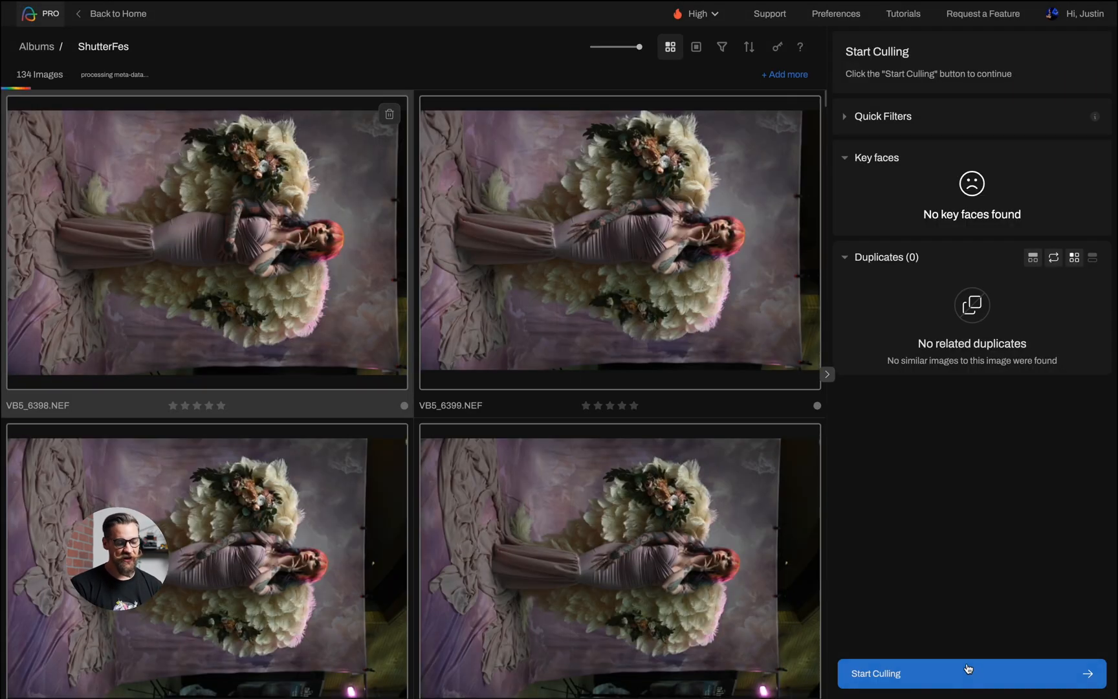
left_click(969, 673)
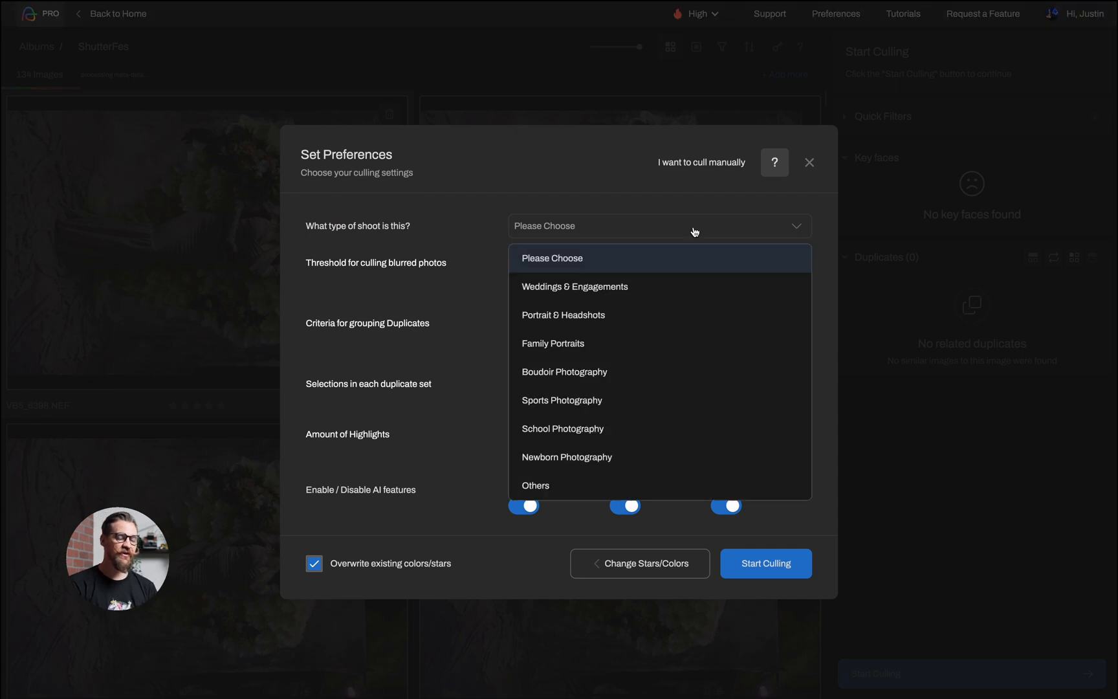
mouse_move(595, 318)
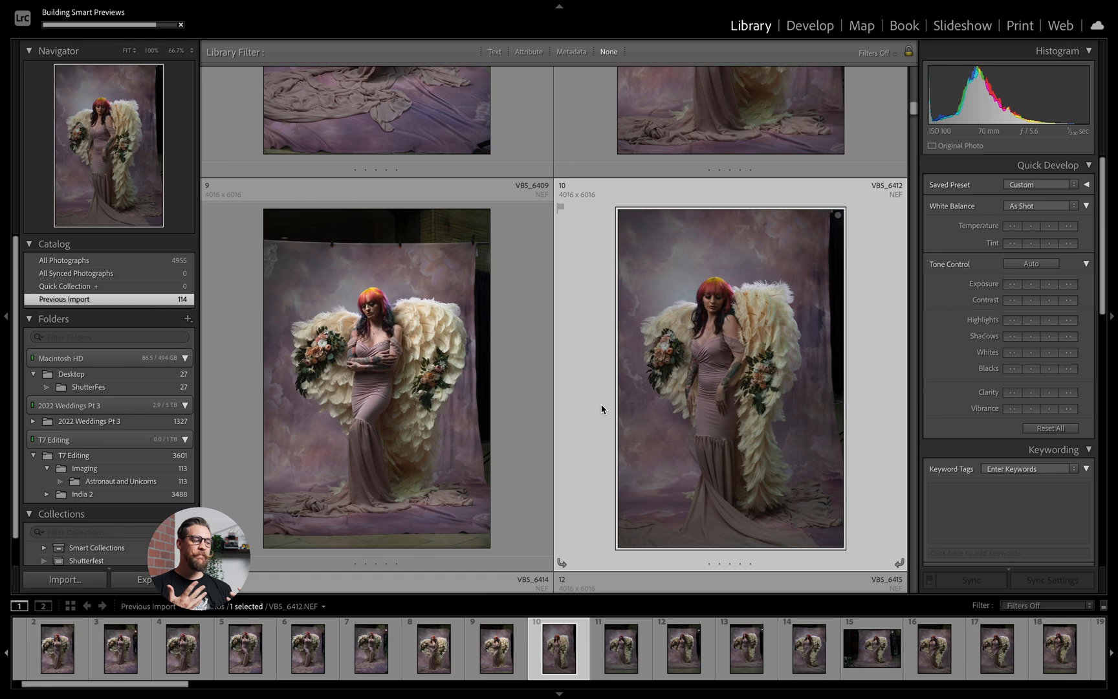
- Dismiss the smart previews notice and browse the 141-photo Shutterfest collection's ratings
scroll("down", 3)
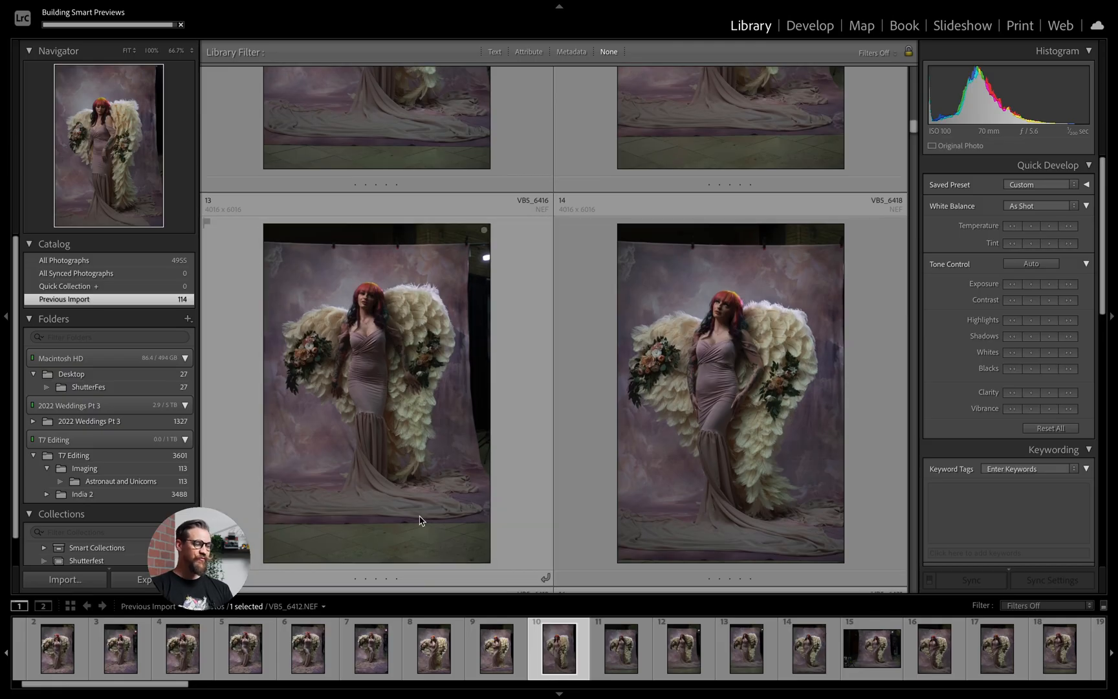
scroll("down", 3)
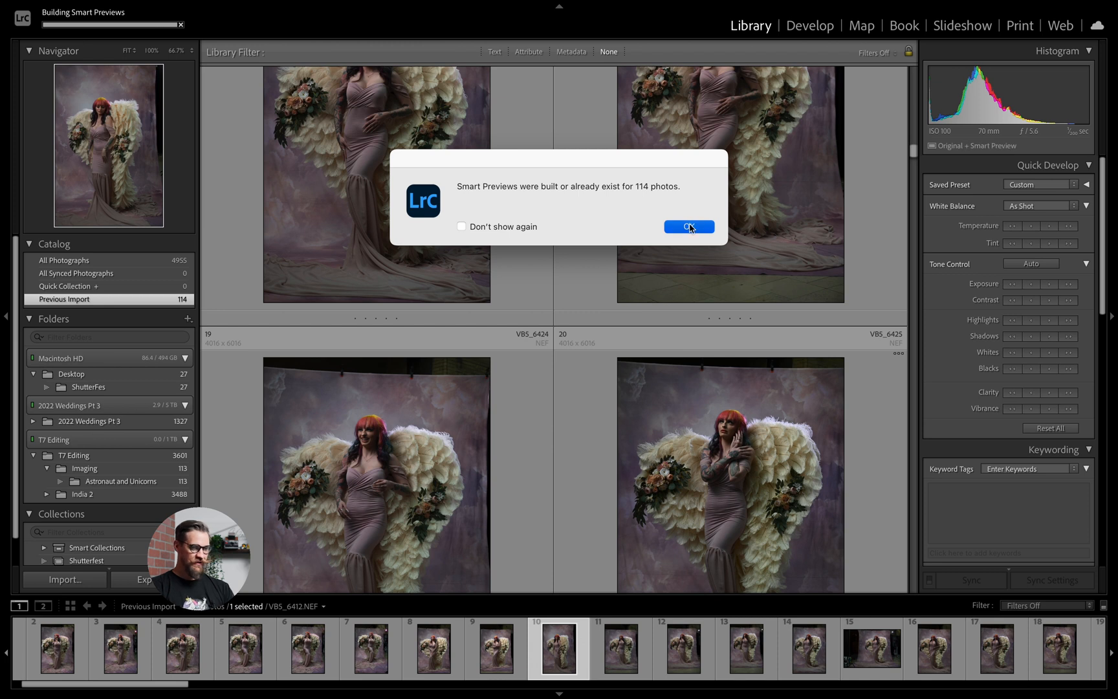
left_click(689, 226)
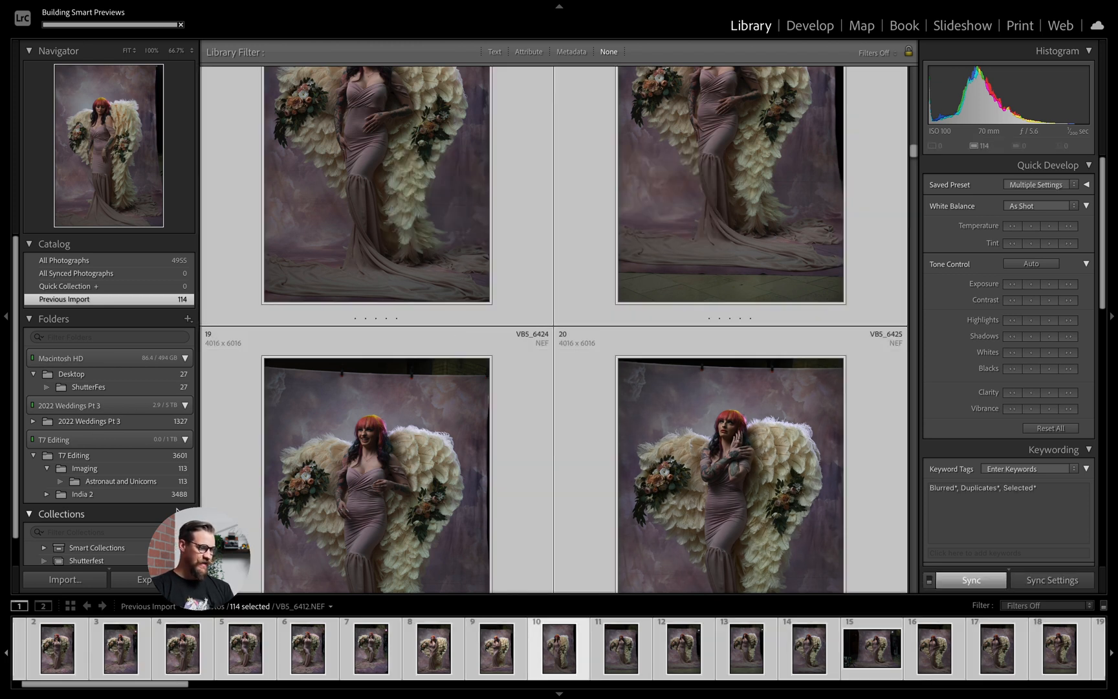
left_click(86, 533)
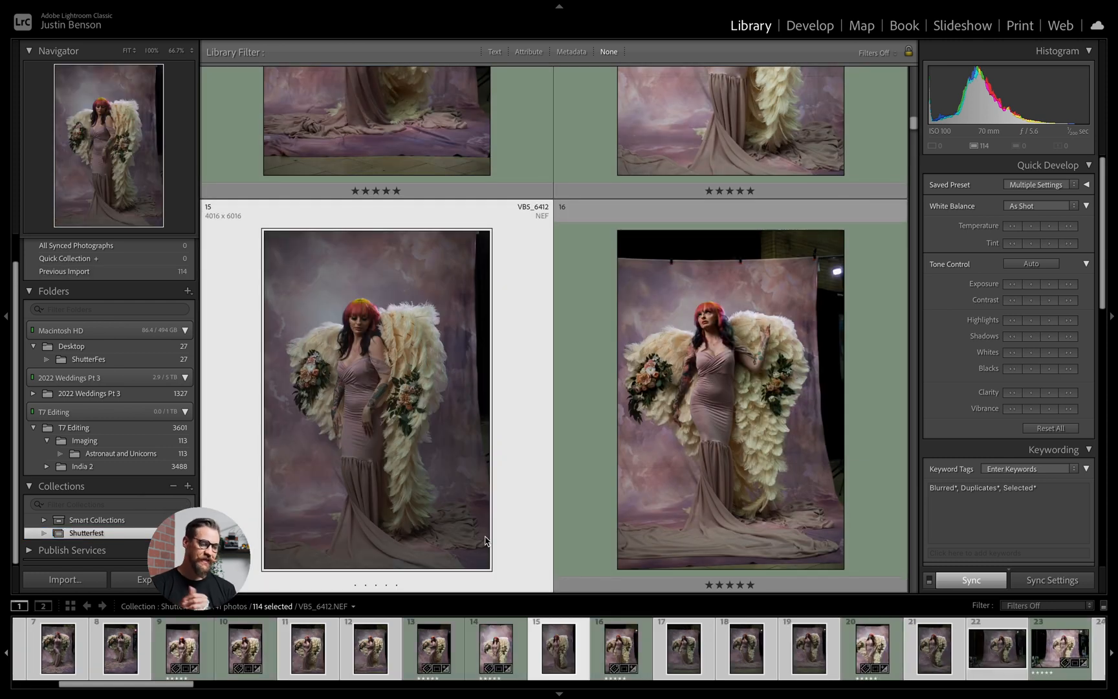
scroll("down", 3)
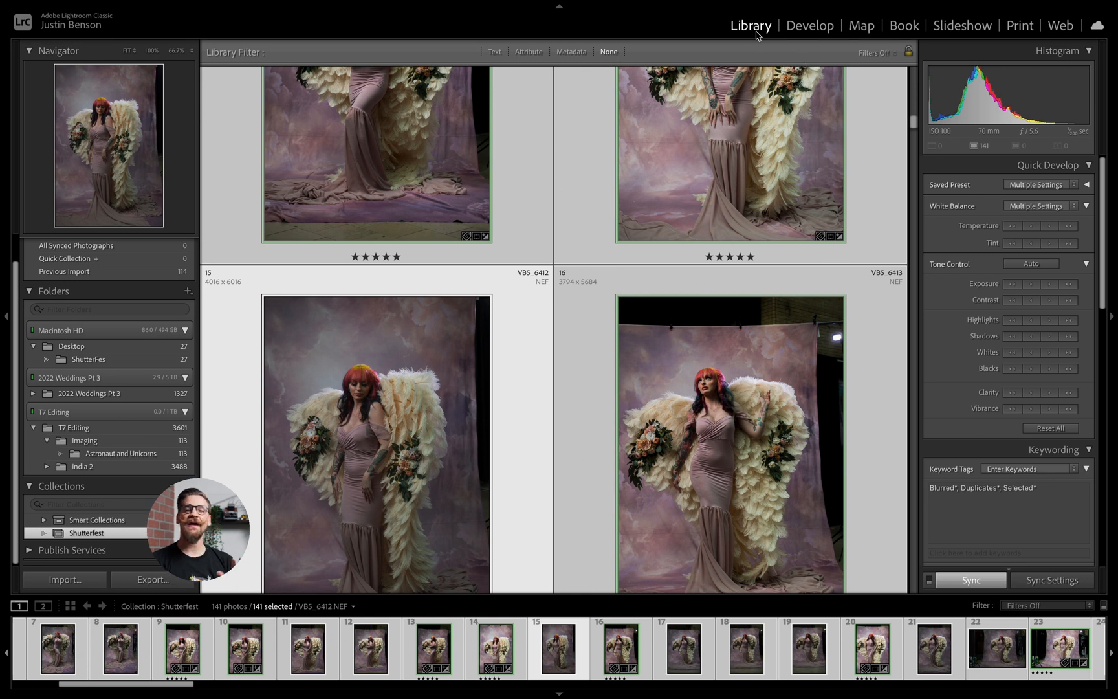
mouse_move(726, 238)
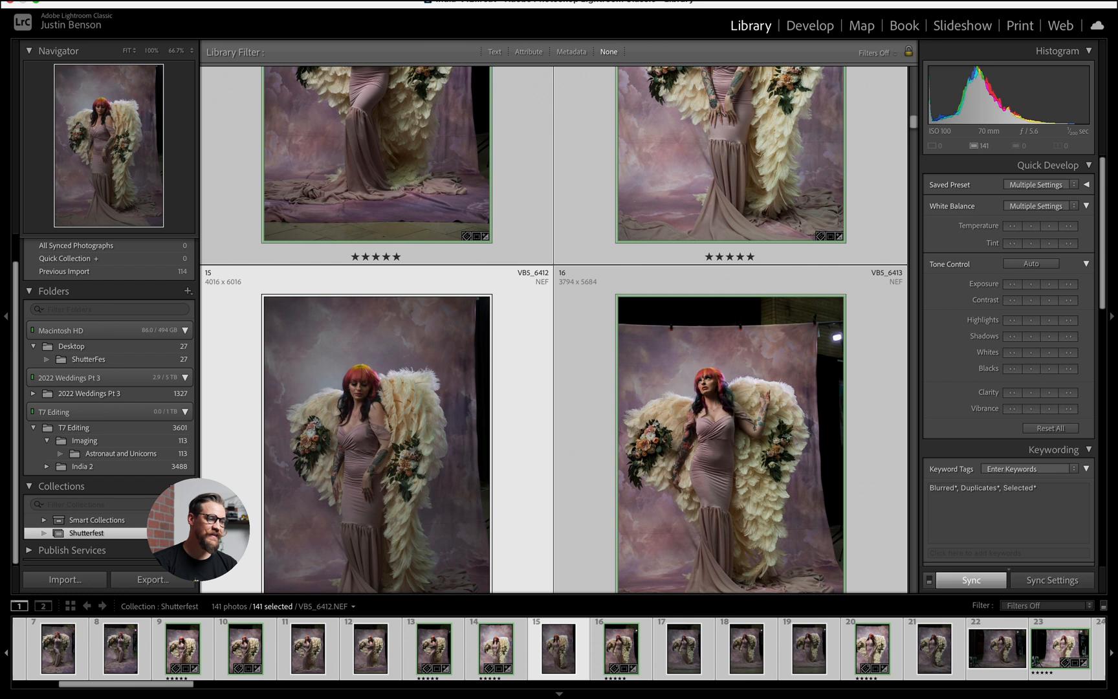
- Run Metadata > Read Metadata from Files on all 141 Shutterfest photos
left_click(331, 9)
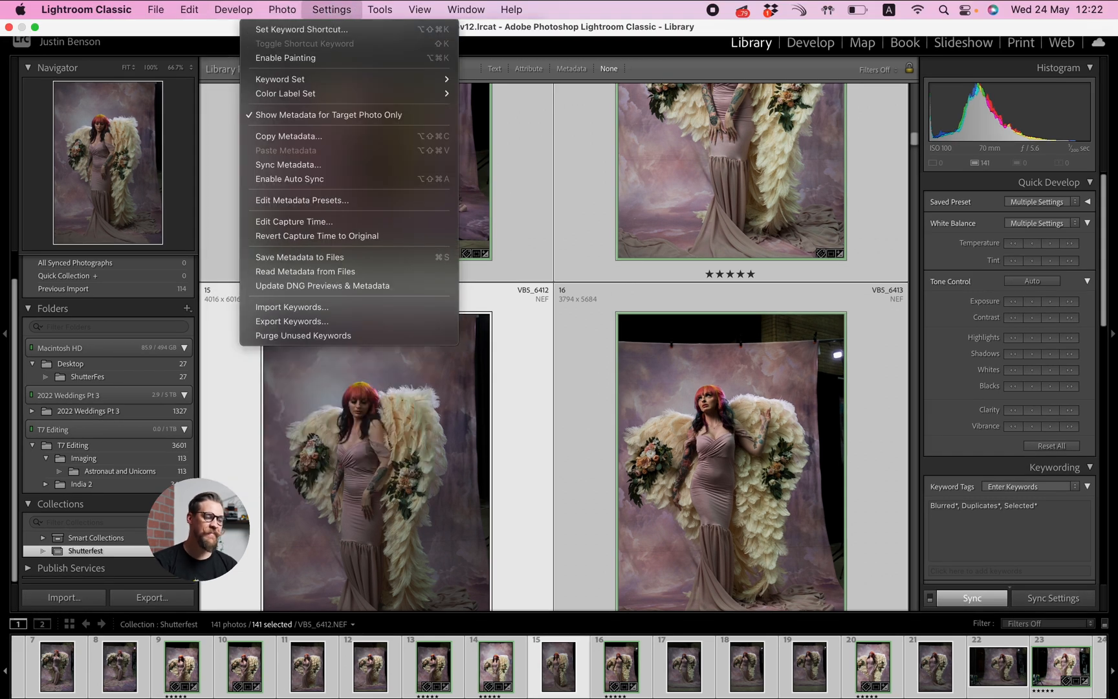
left_click(305, 271)
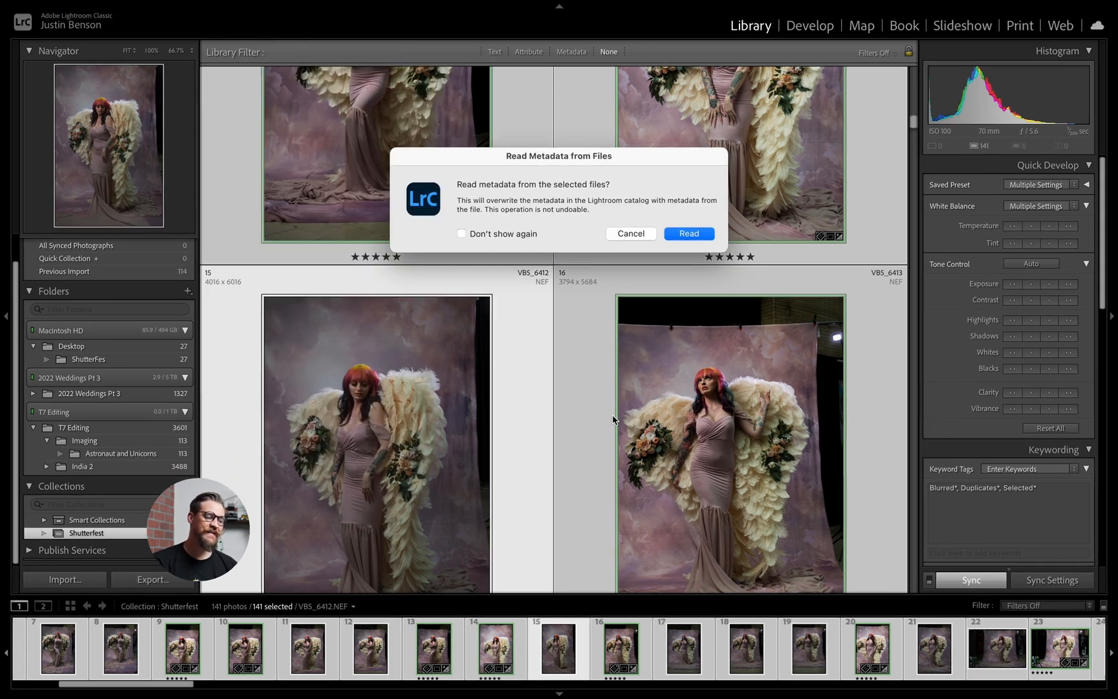
mouse_move(689, 233)
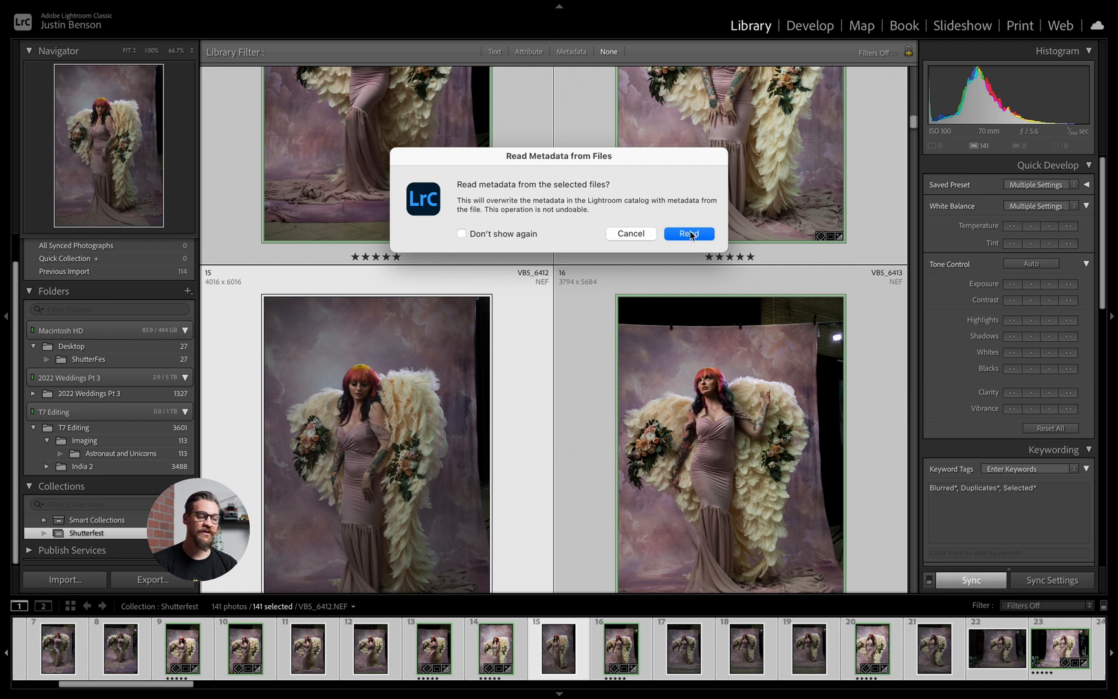
left_click(689, 233)
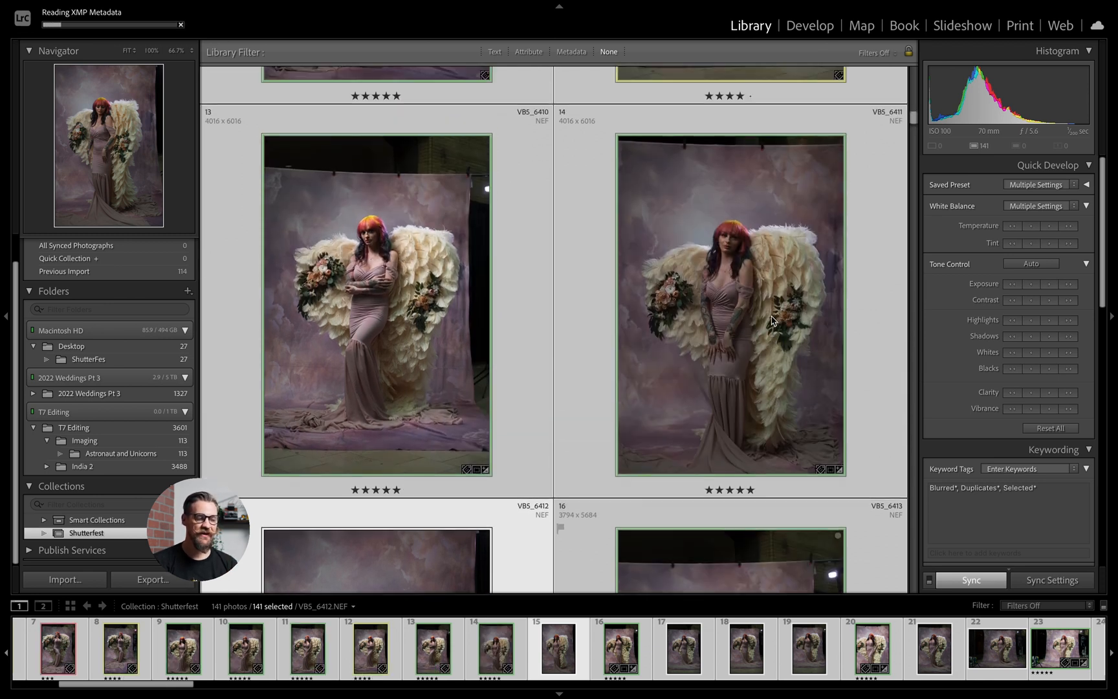
mouse_move(772, 320)
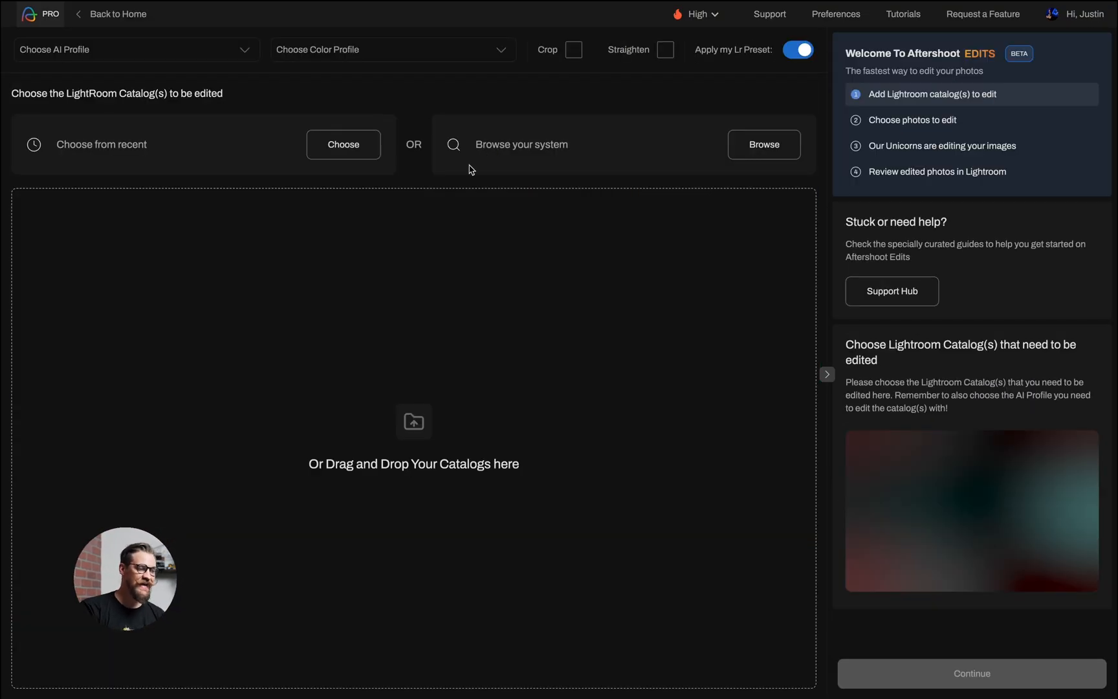
- Choose Justins Profile with Adobe Standard and add the India-v12 catalog
left_click(134, 49)
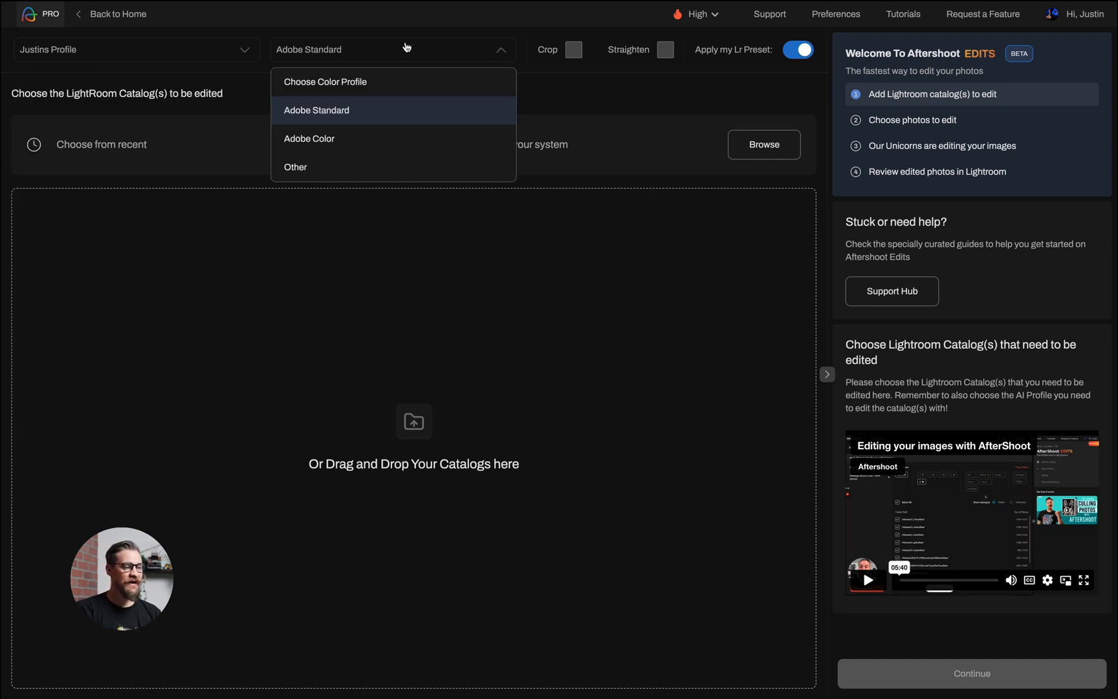
left_click(317, 110)
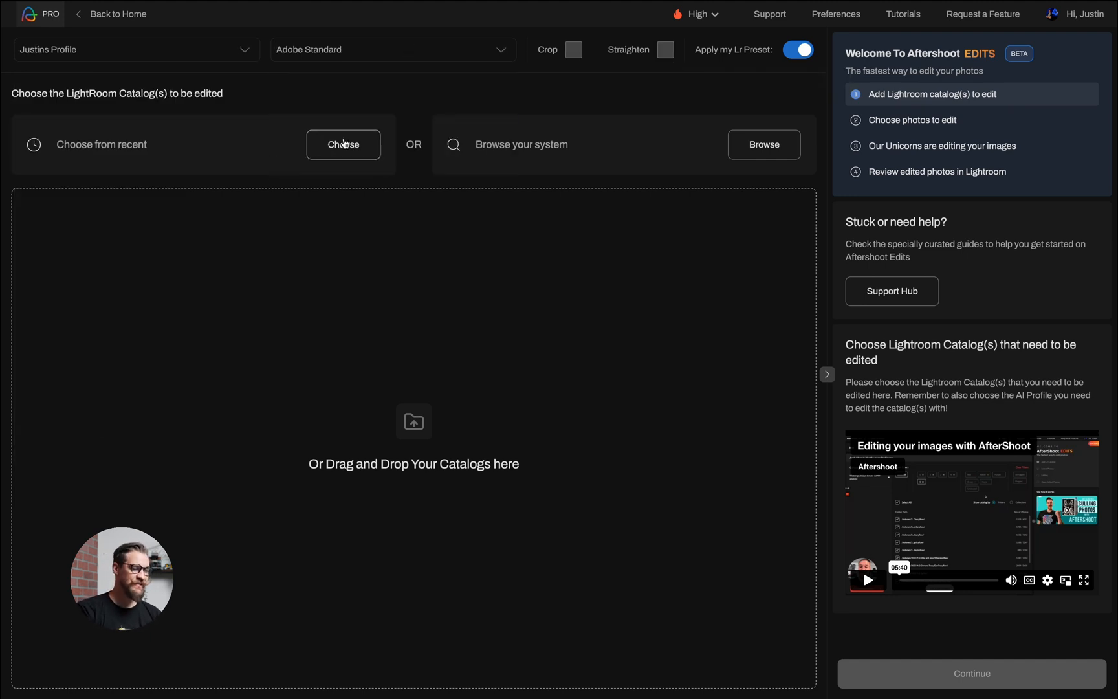
left_click(343, 145)
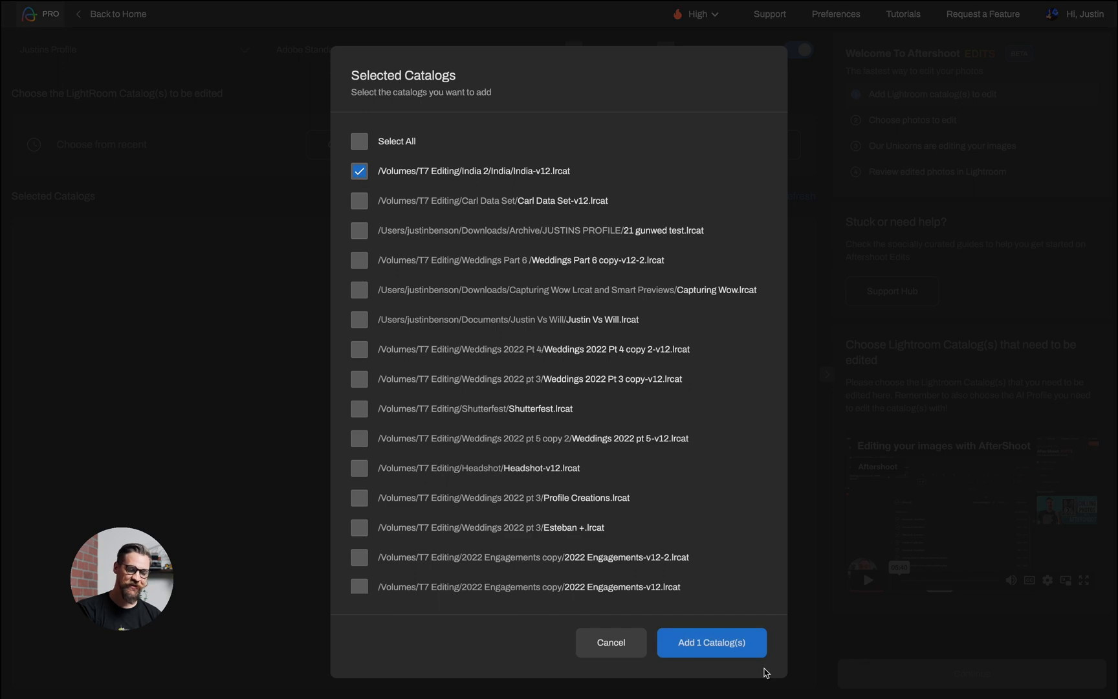
left_click(712, 643)
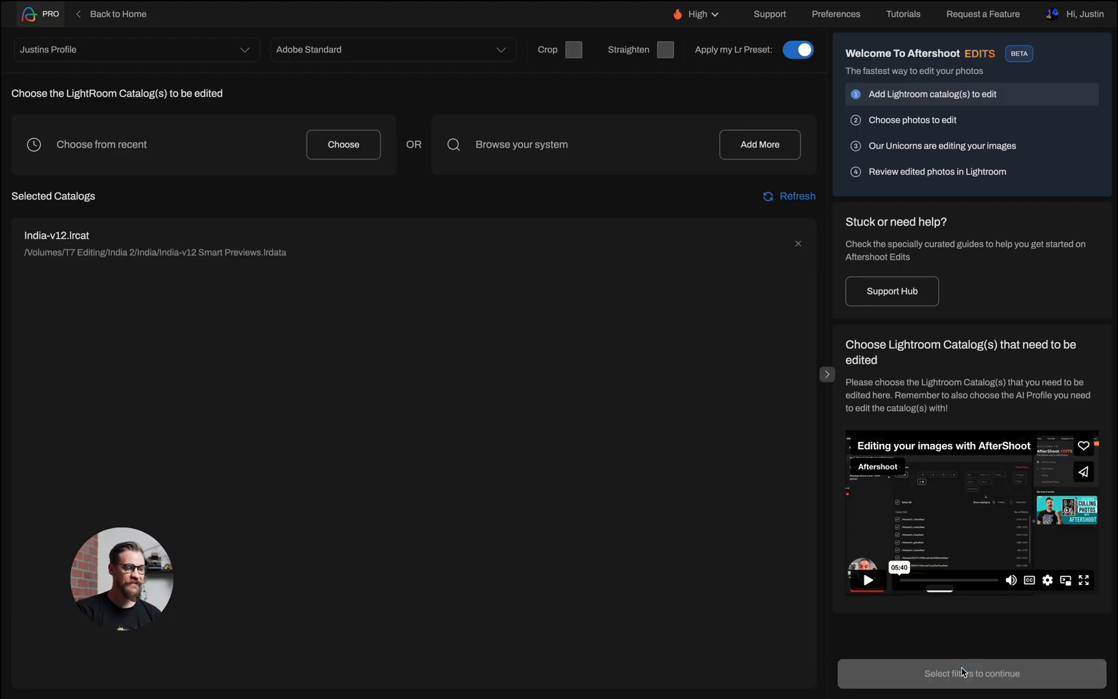
left_click(968, 691)
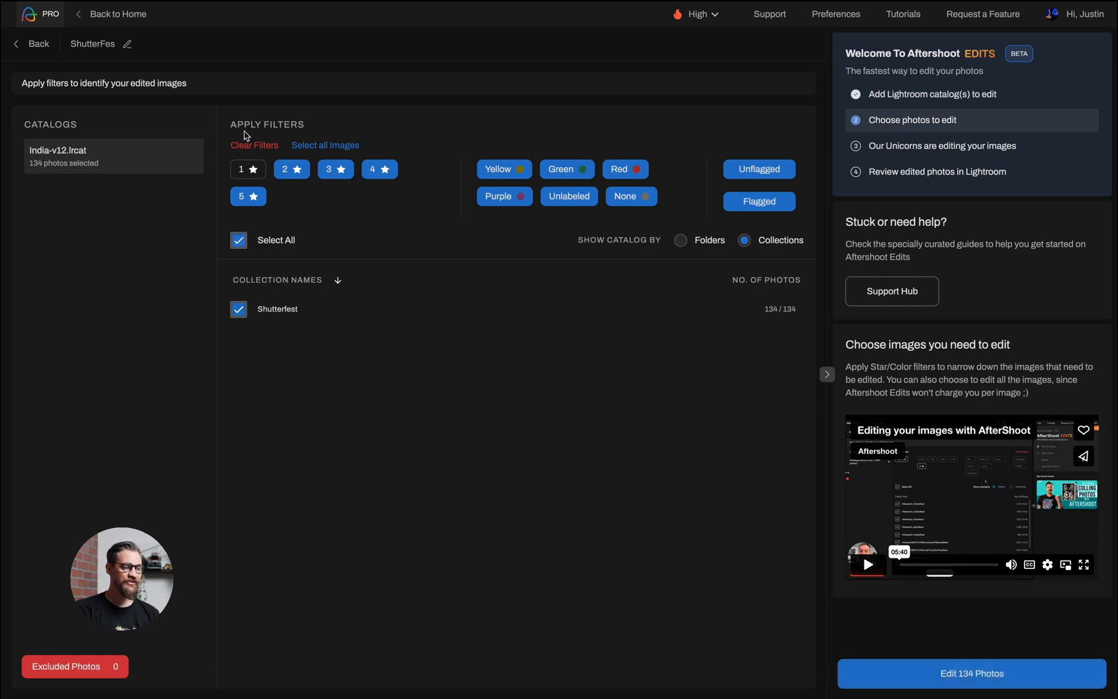
- Clear filters, keep only five-star photos, and edit the 31 photos
left_click(254, 145)
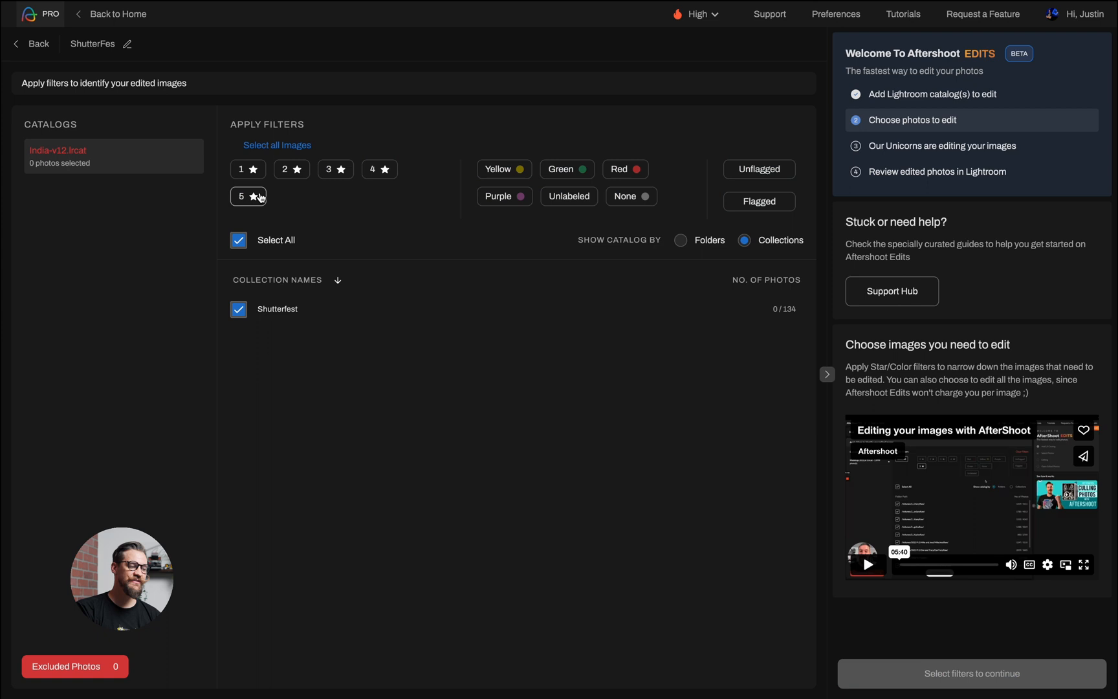
left_click(248, 196)
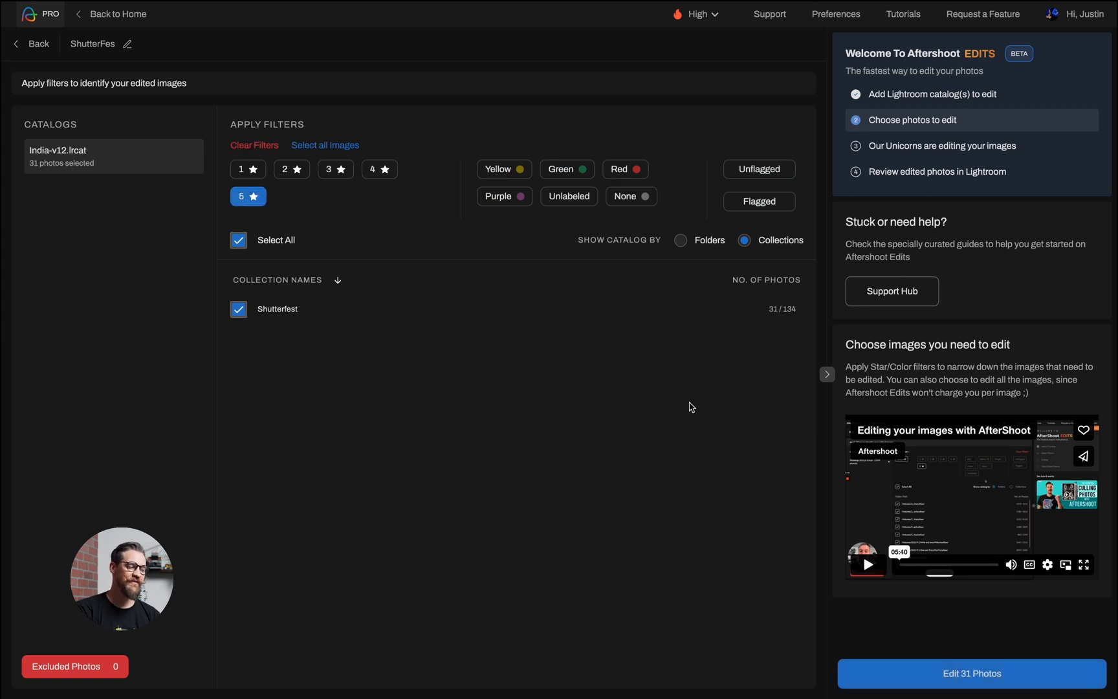
mouse_move(1014, 651)
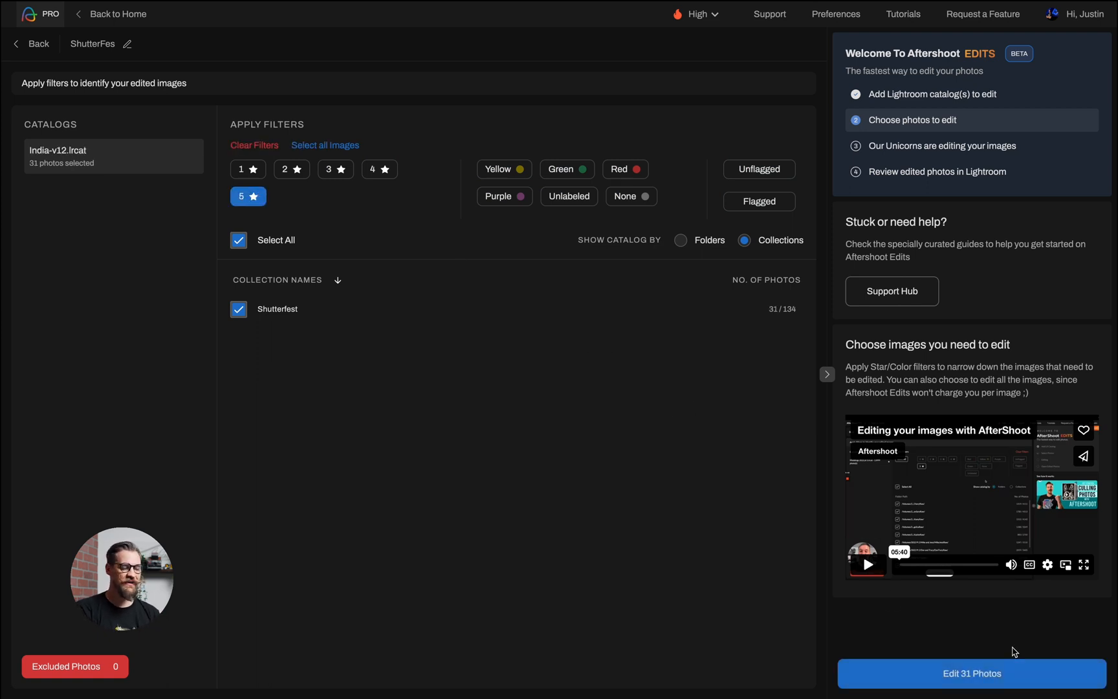
left_click(971, 673)
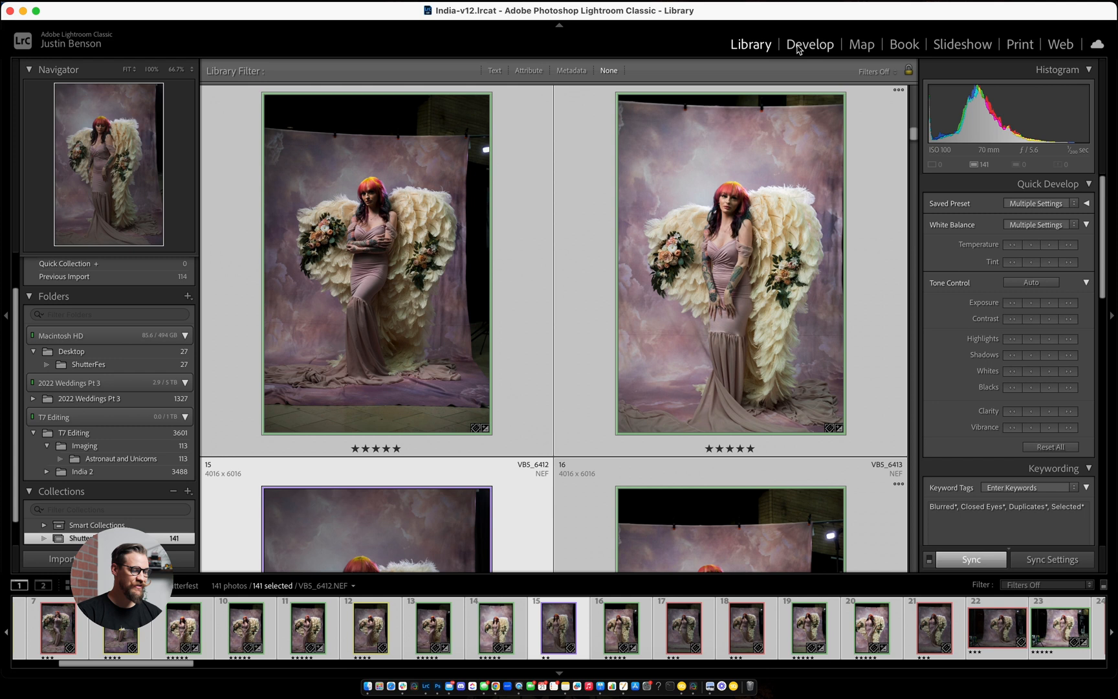
- Step through the five-star photos' Aftershoot edits in Develop, then return to Library
left_click(810, 44)
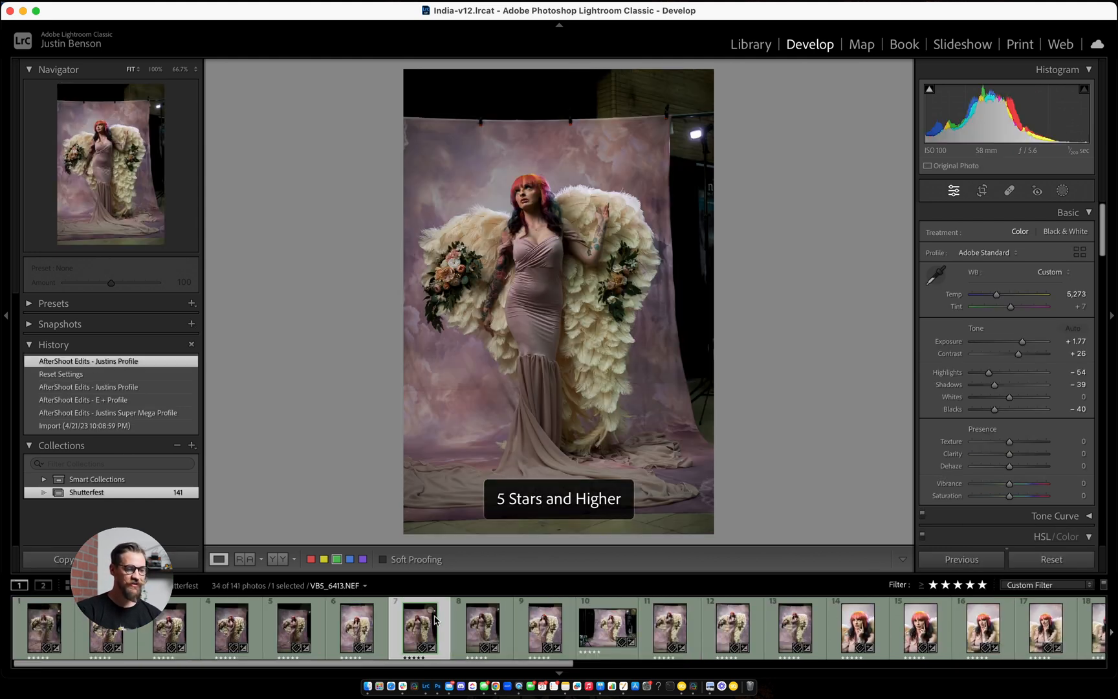
left_click(480, 629)
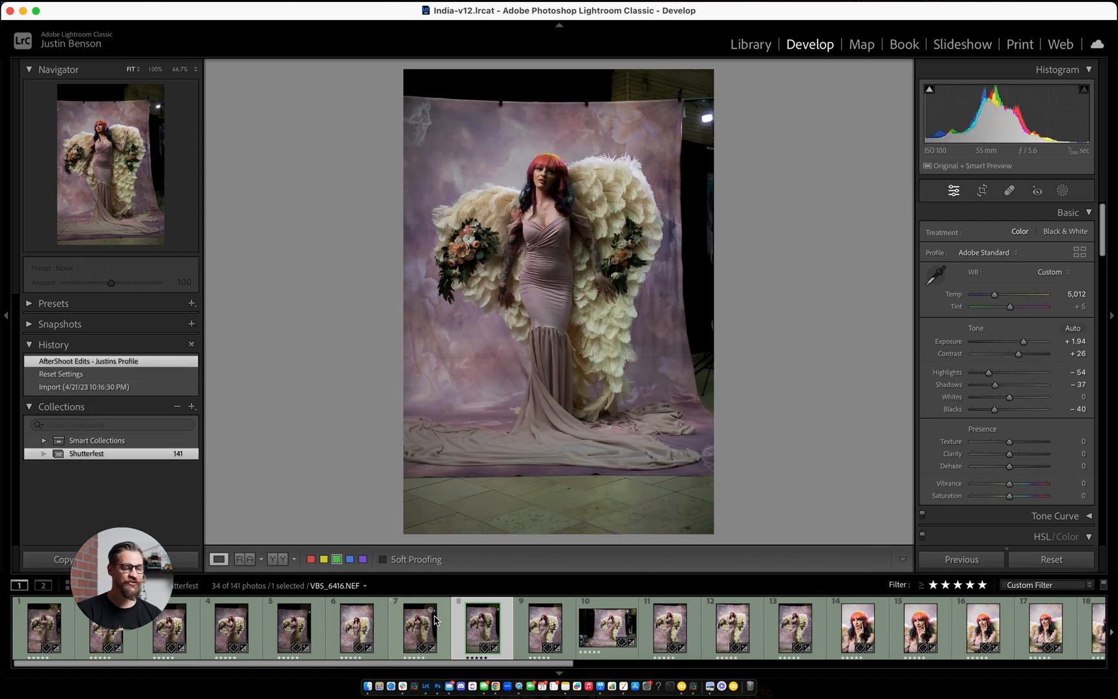
mouse_move(435, 619)
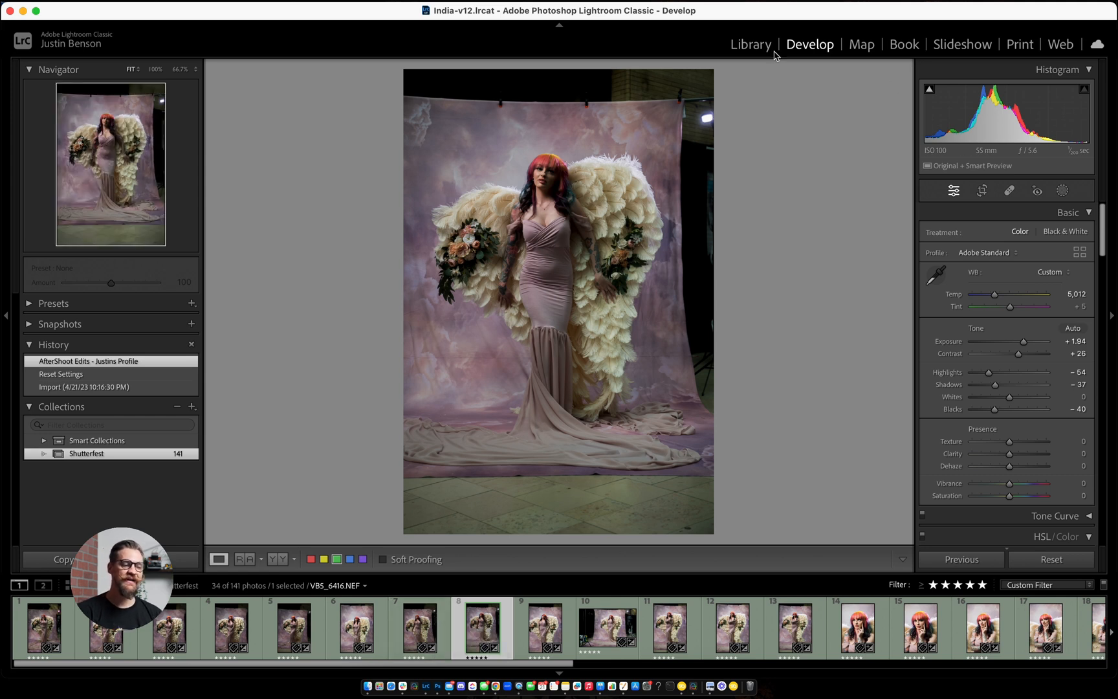
left_click(751, 44)
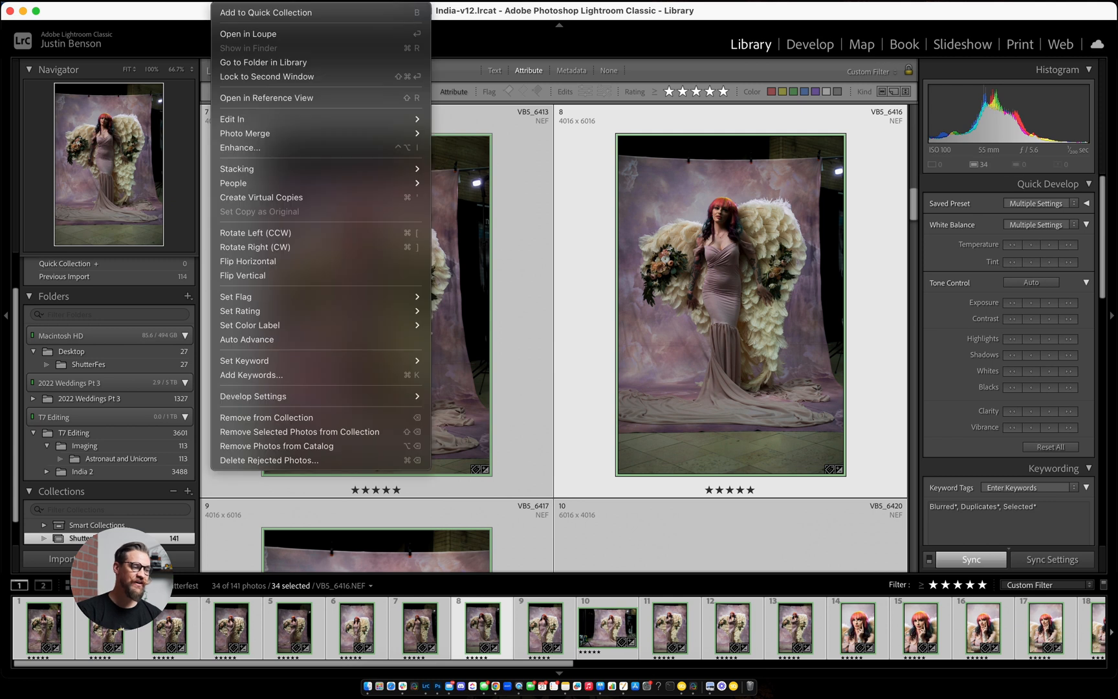
- Read metadata from files for the 34 selected five-star photos and scroll the grid
left_click(751, 330)
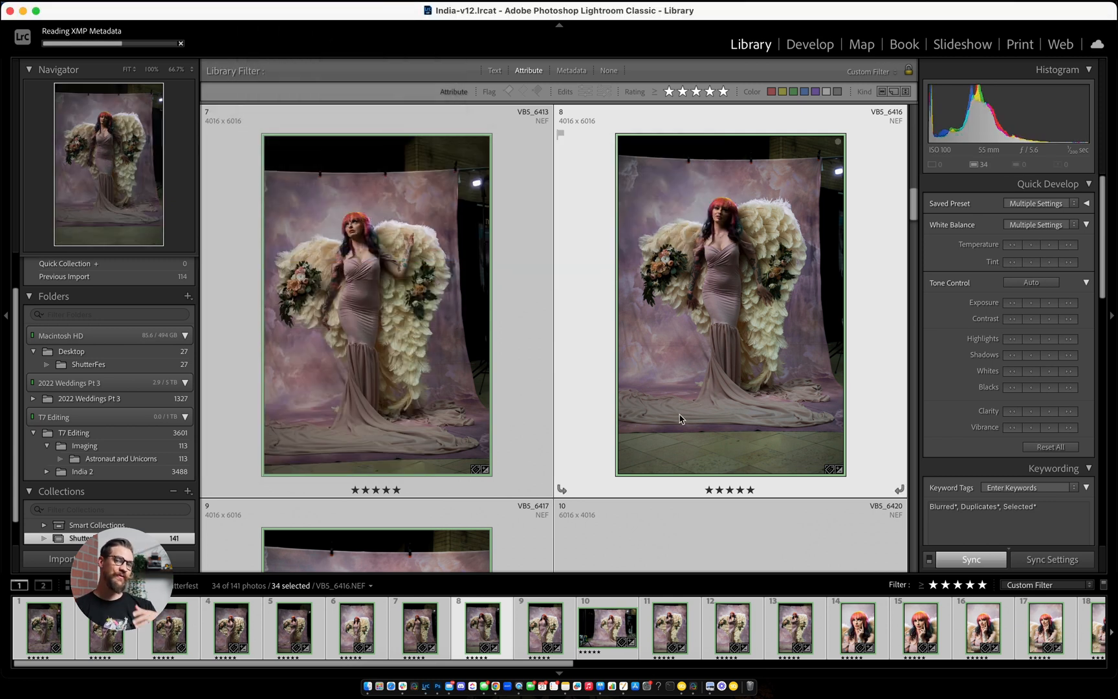
scroll("down", 3)
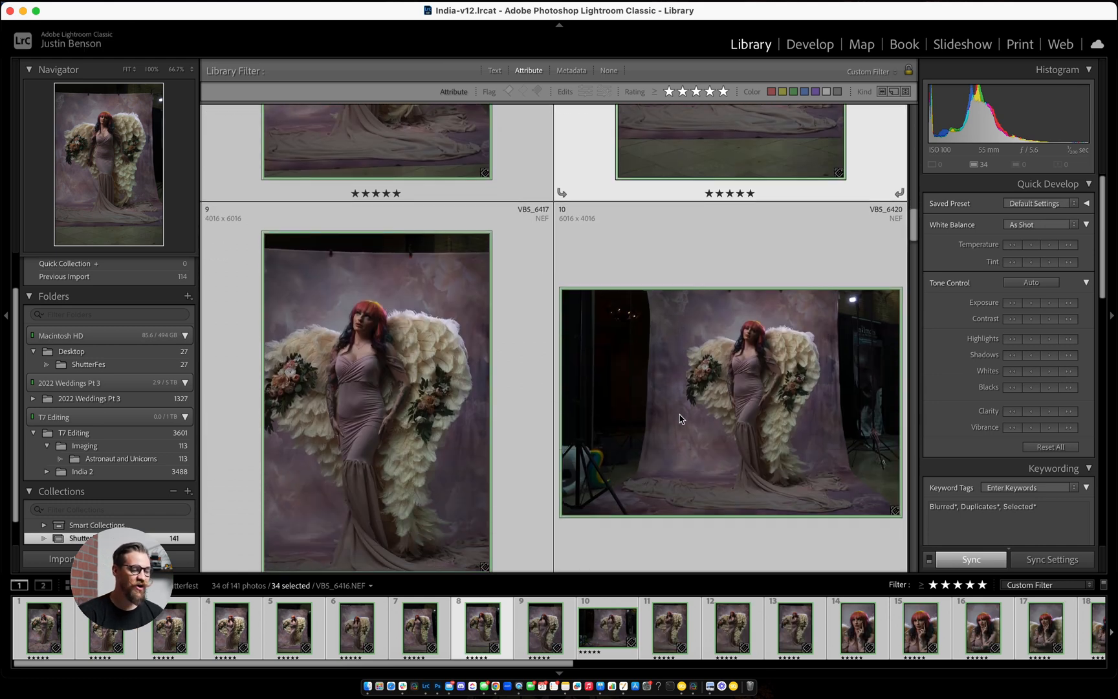
scroll("down", 3)
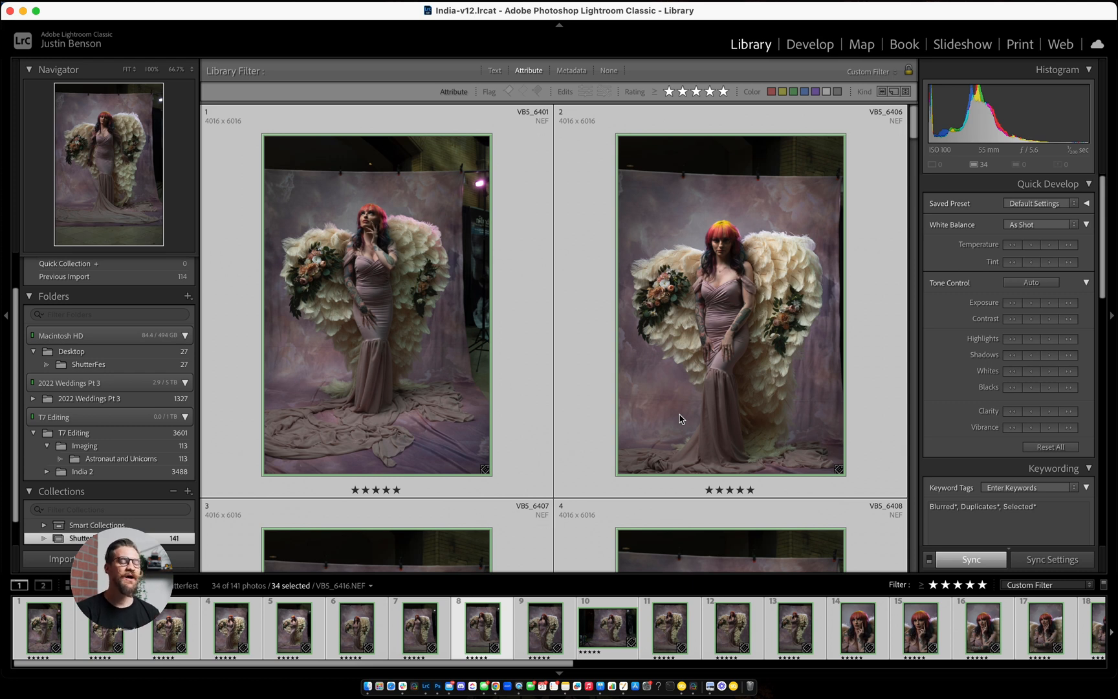
mouse_move(680, 418)
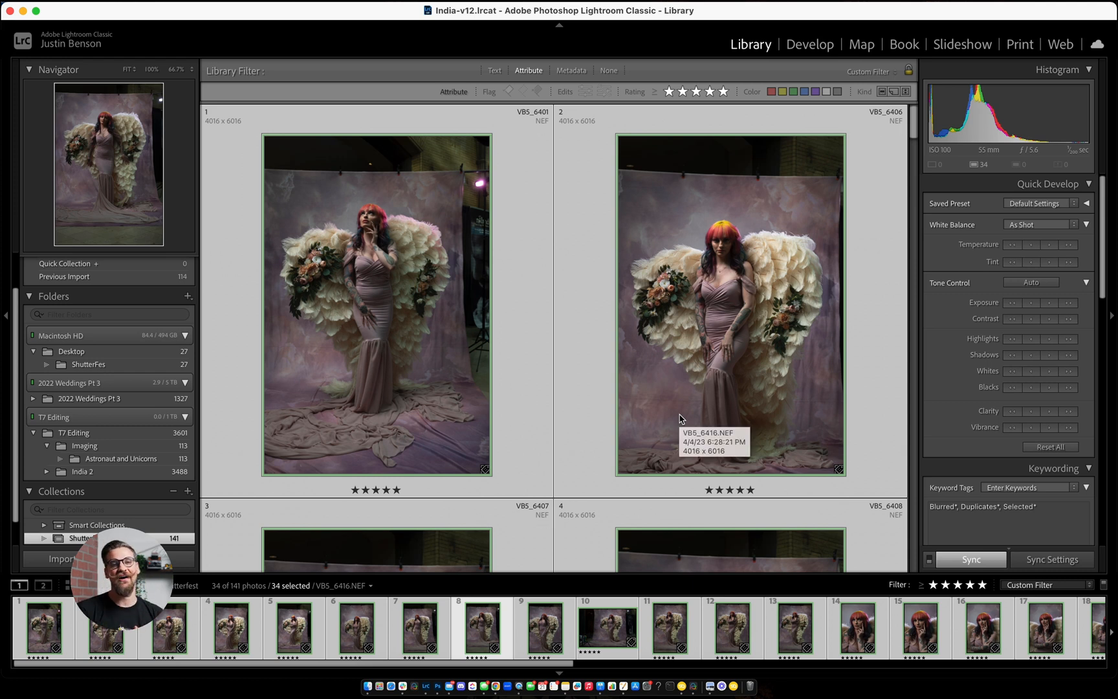